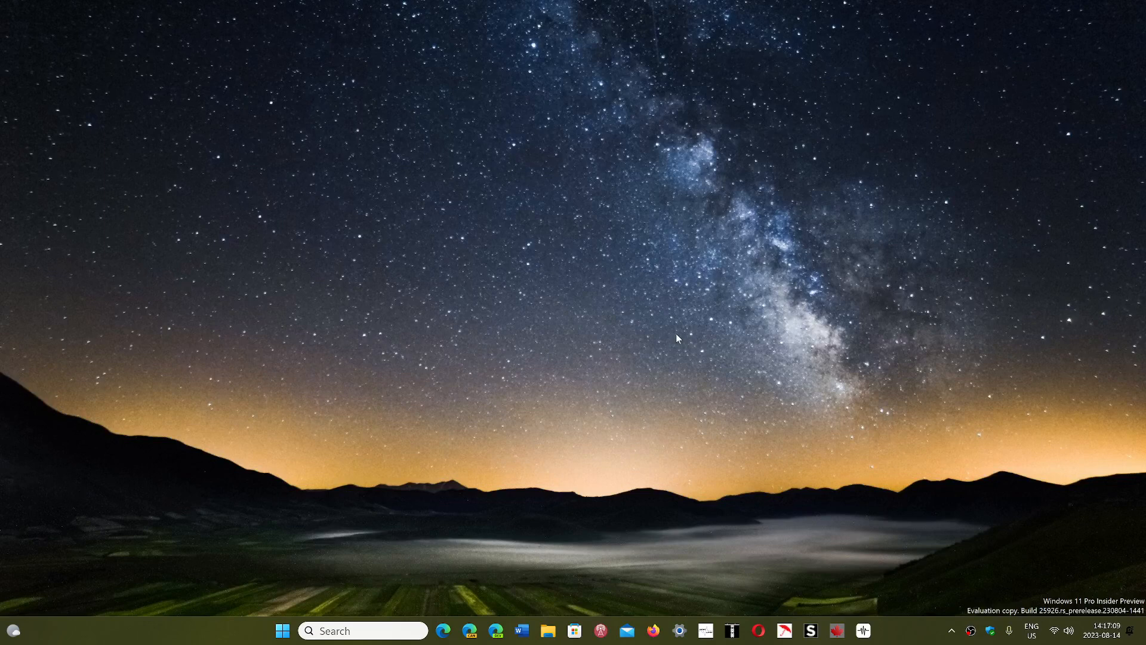
mouse_move(993, 622)
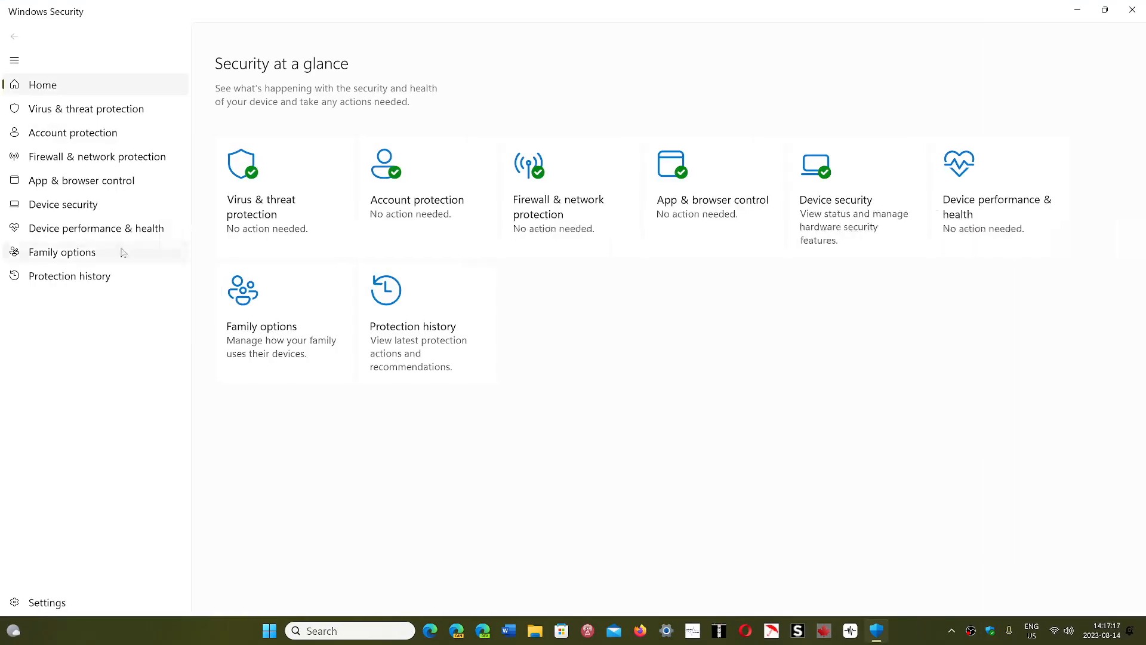
Step: Show Device security's Core isolation details to confirm Memory integrity and LSA protection are on
left_click(62, 204)
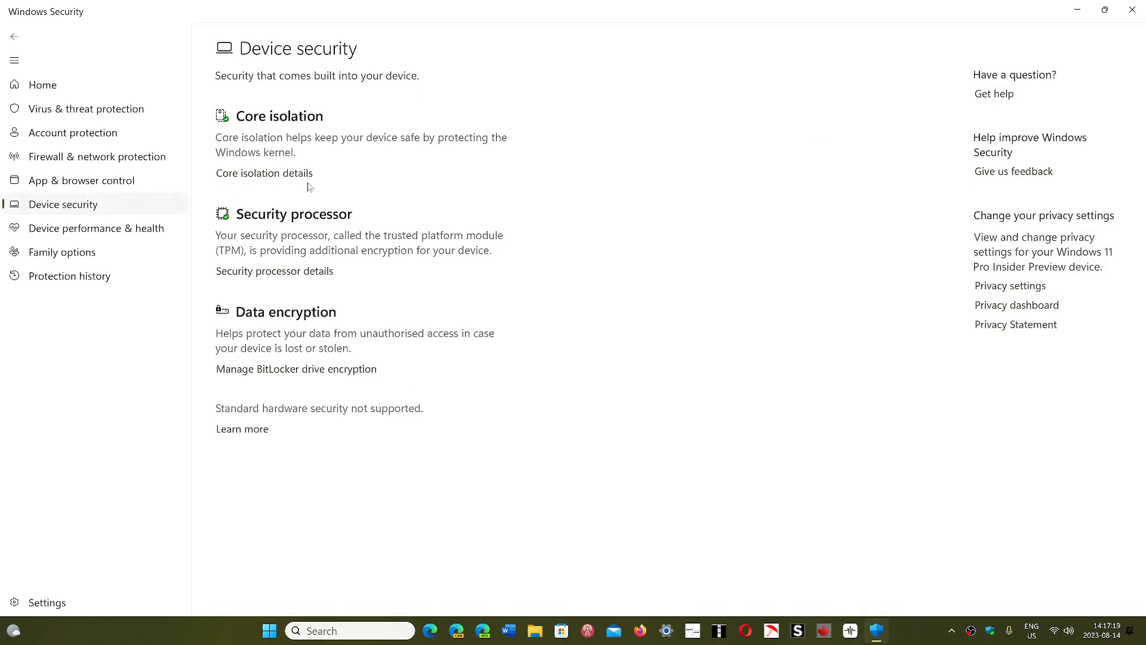
left_click(264, 173)
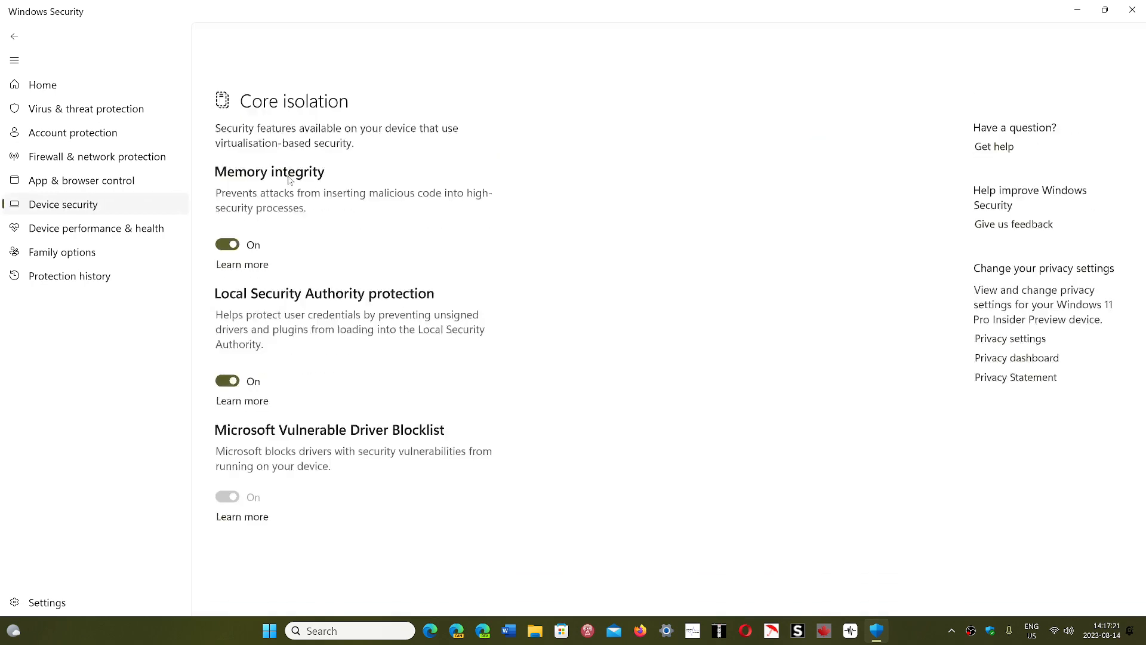
scroll("up", 3)
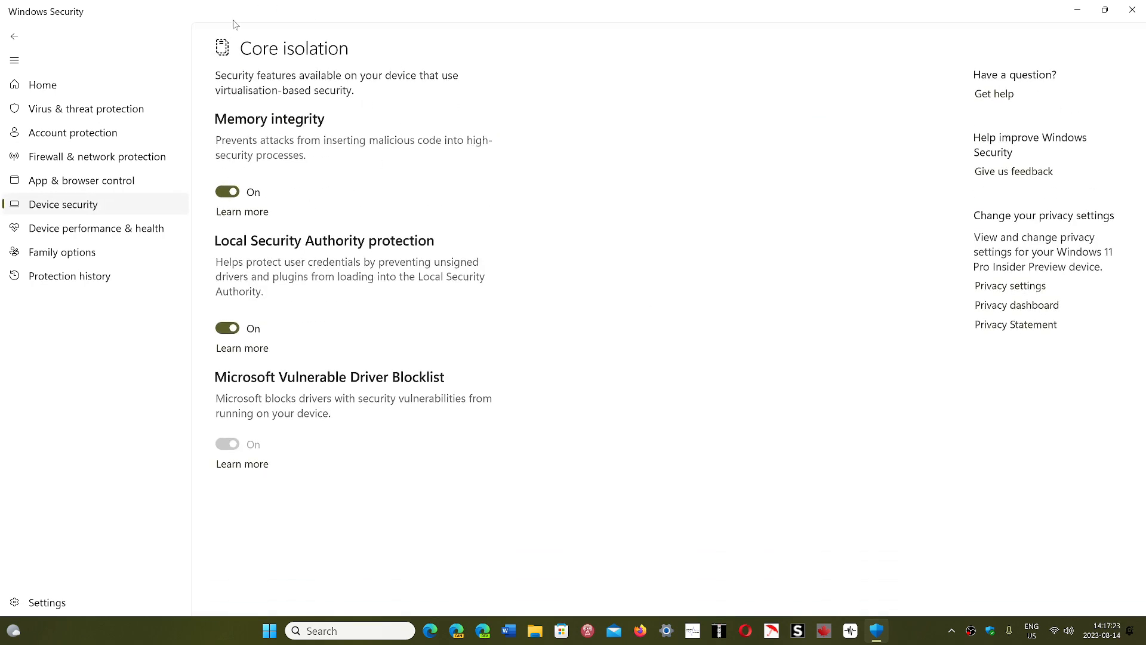
mouse_move(736, 452)
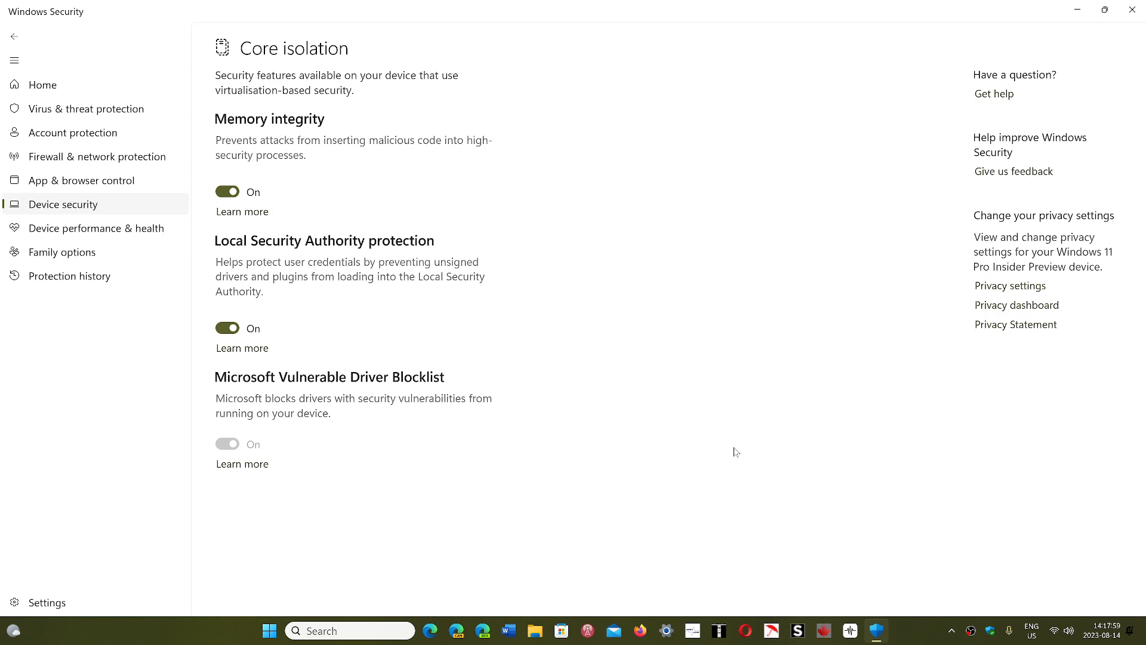
mouse_move(726, 432)
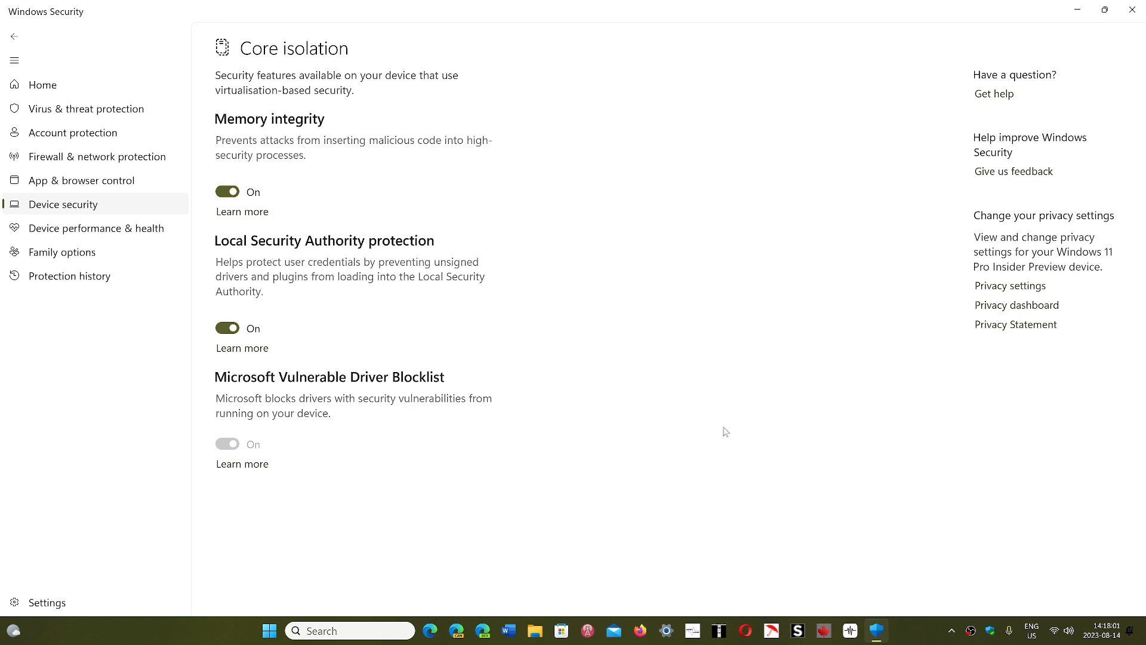
mouse_move(637, 323)
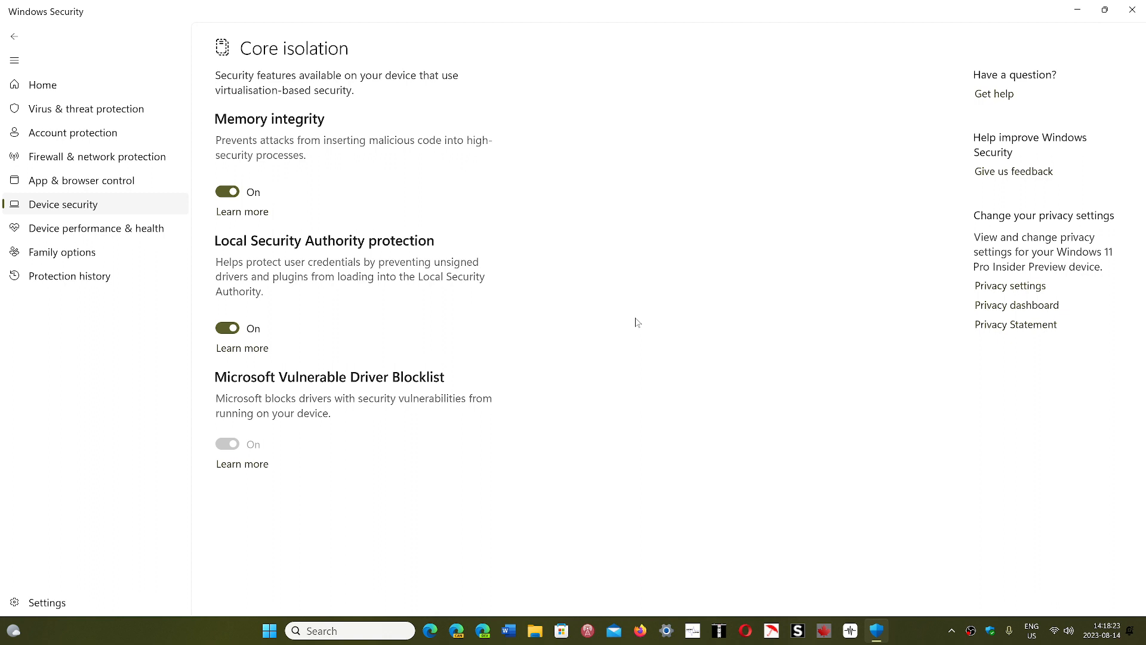
mouse_move(452, 300)
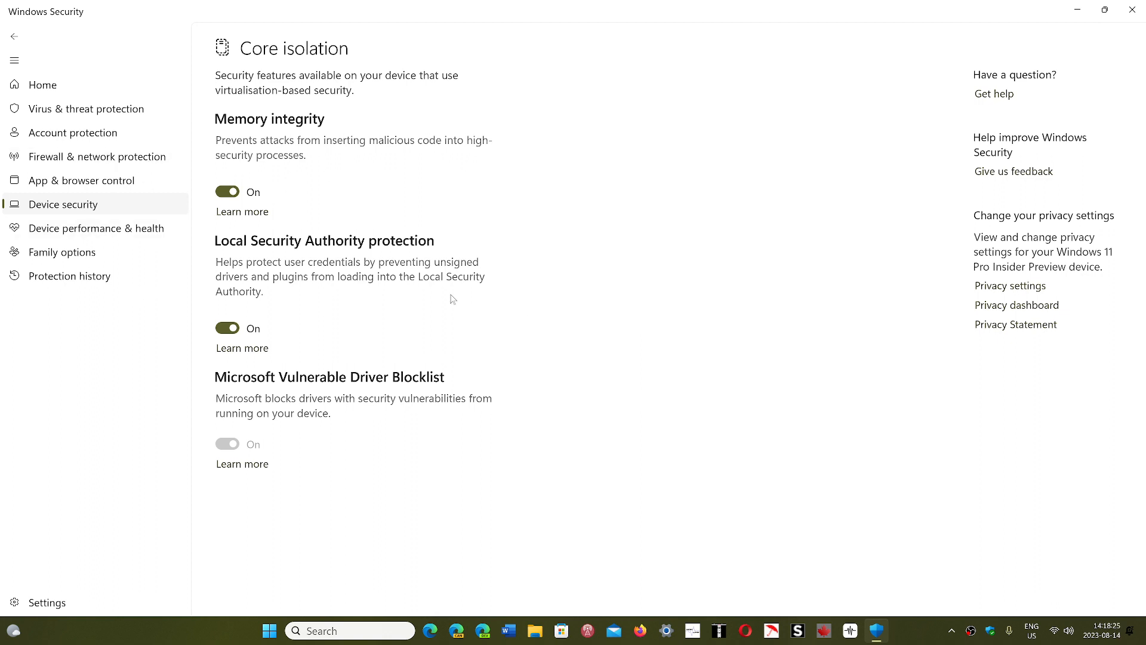
mouse_move(730, 470)
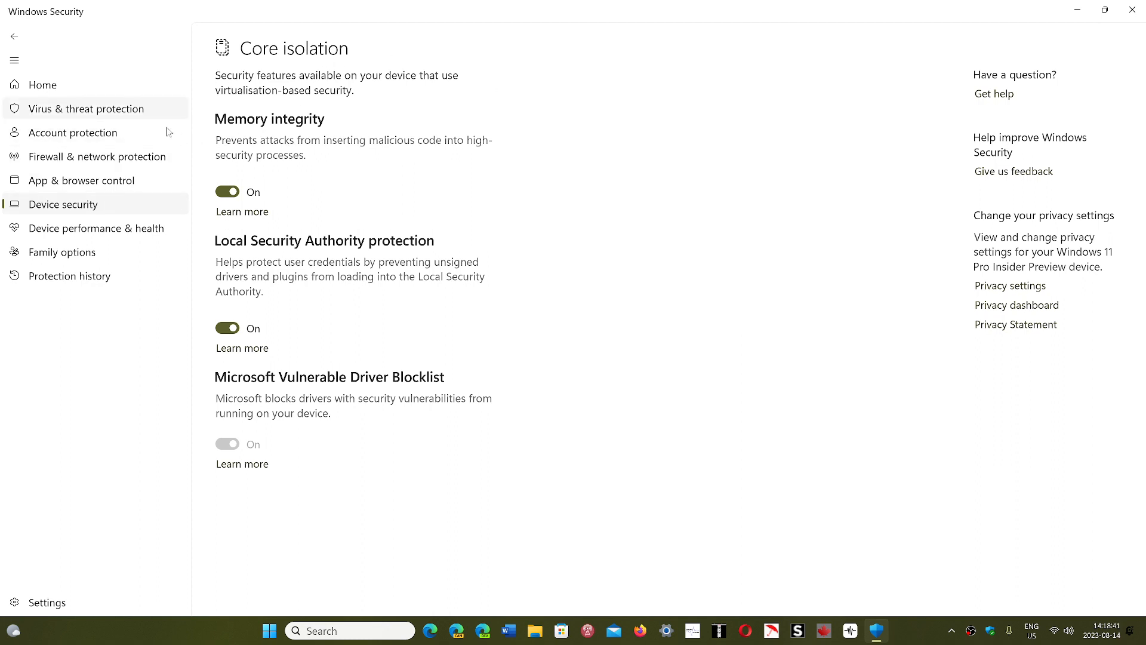
mouse_move(639, 363)
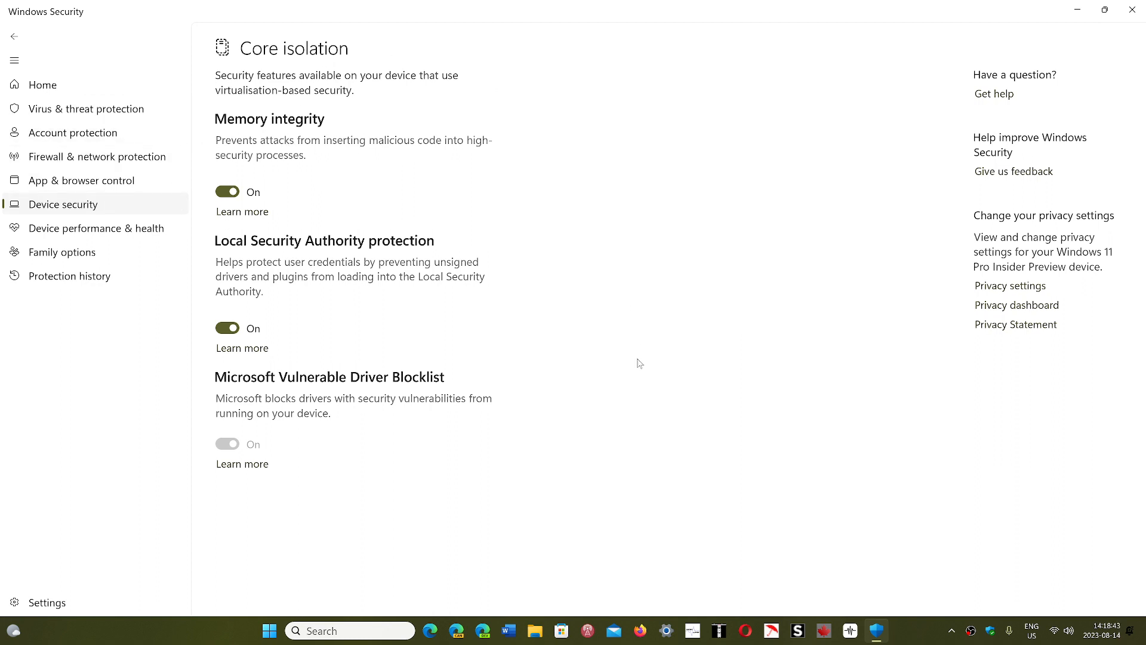
mouse_move(386, 171)
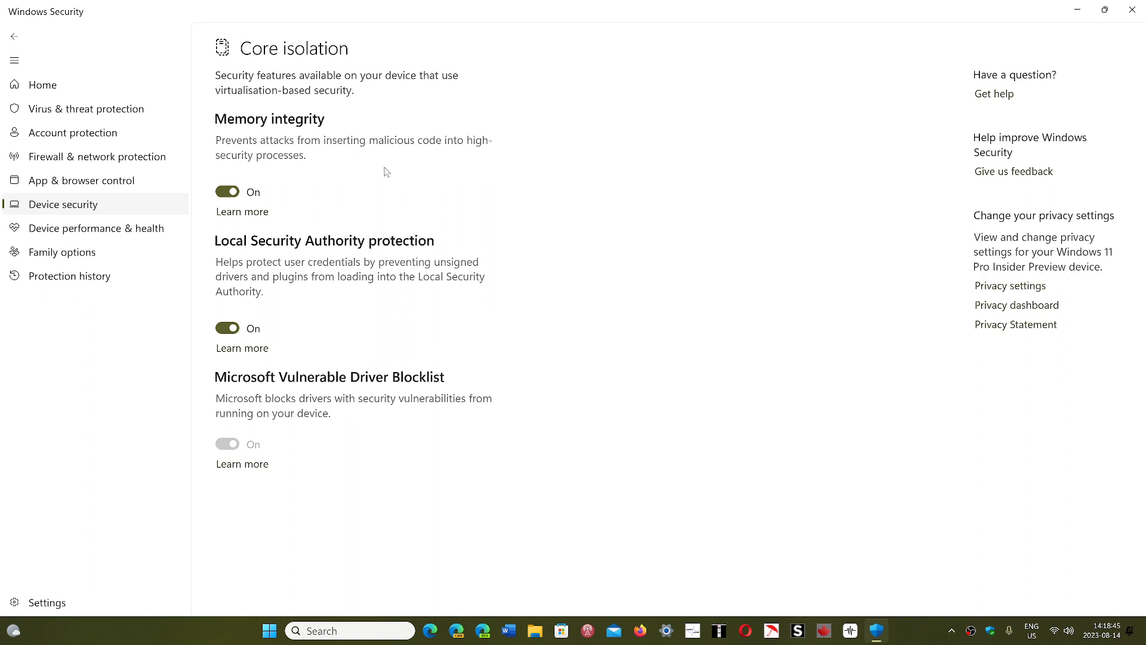
mouse_move(668, 341)
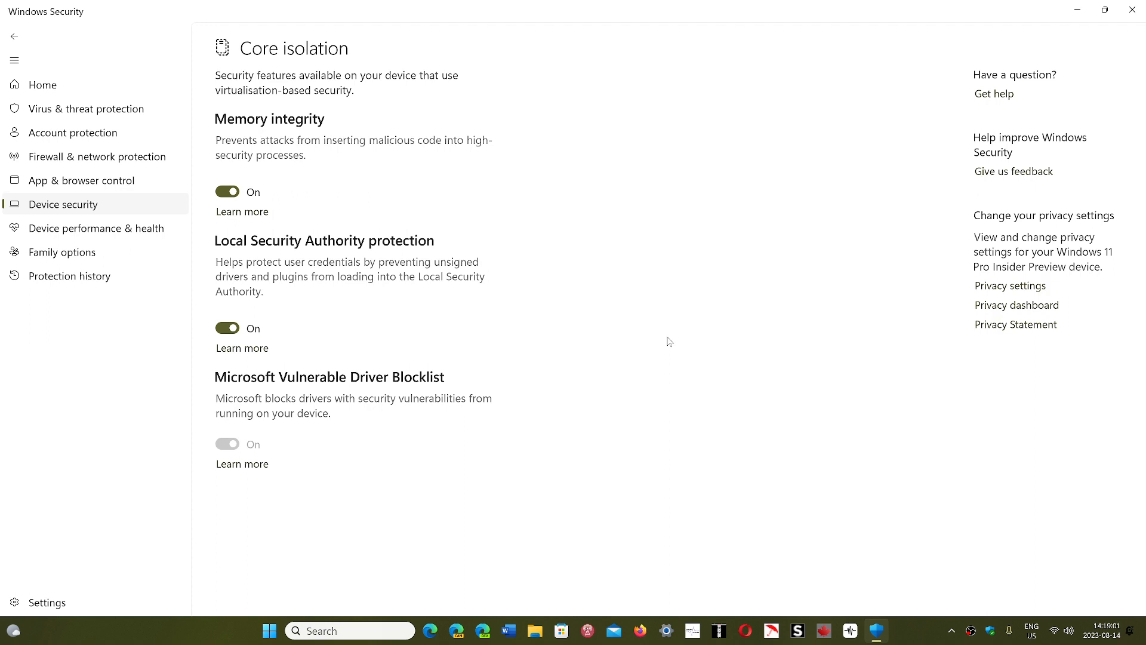
Step: Launch Settings from Start and go to Windows Update, which reports the device up to date
left_click(269, 630)
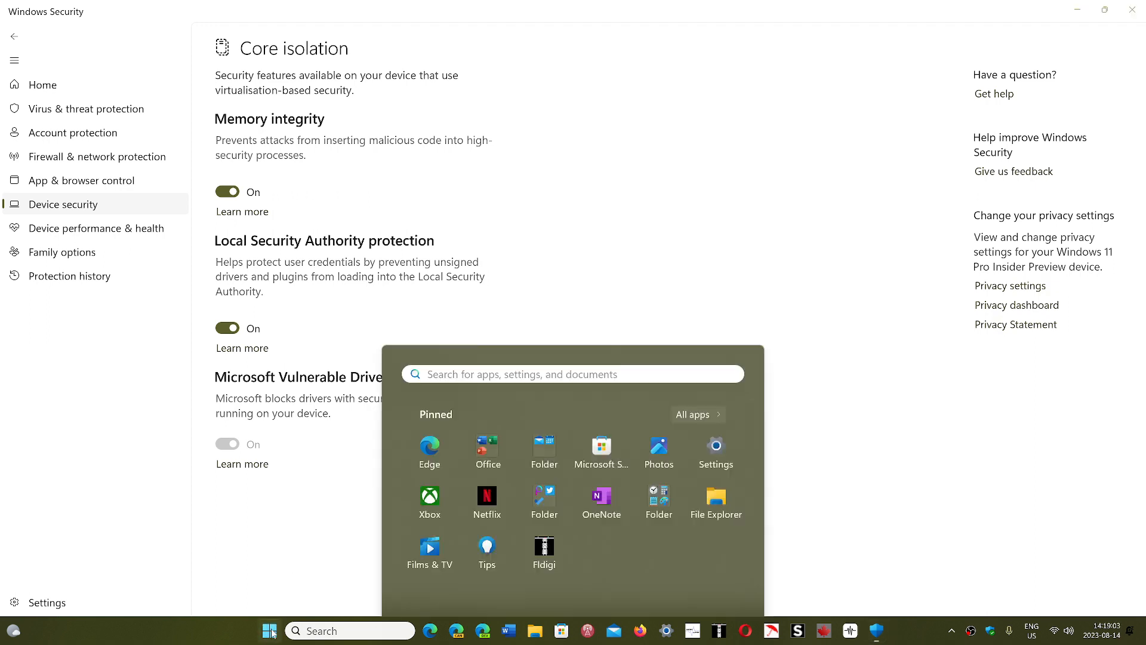
left_click(269, 631)
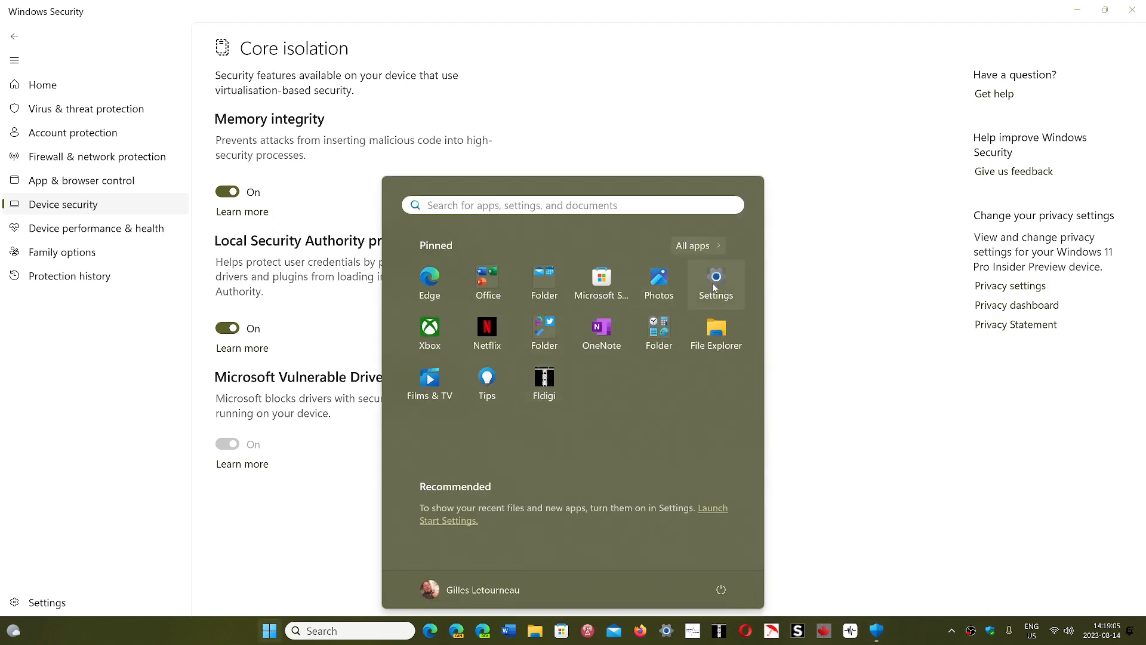
left_click(716, 283)
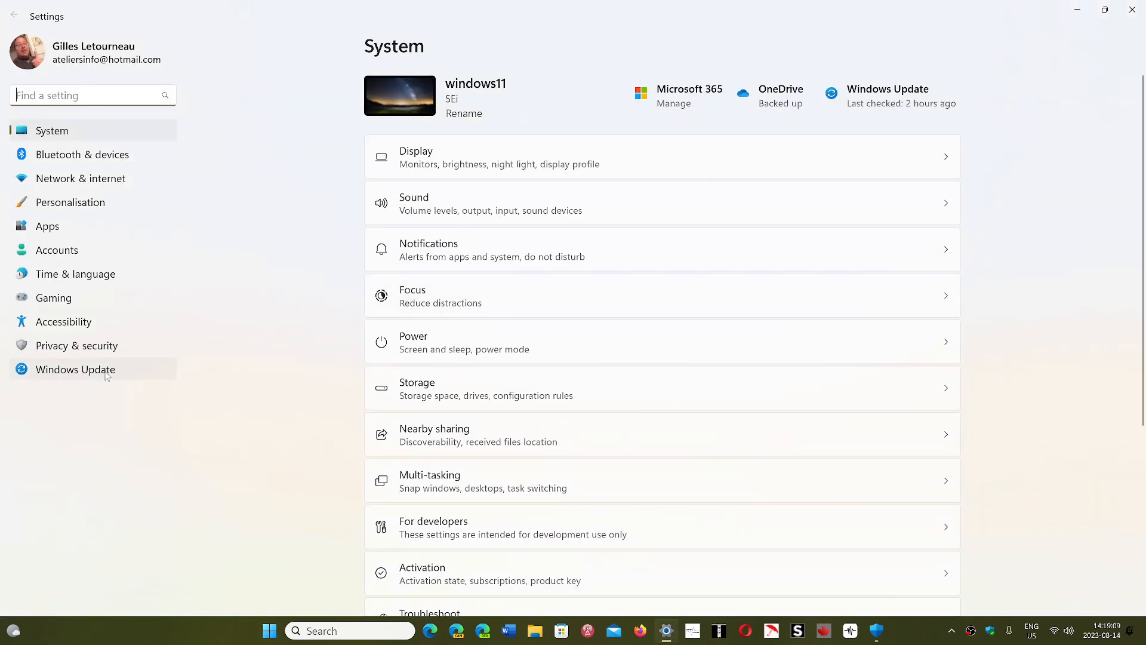
left_click(75, 369)
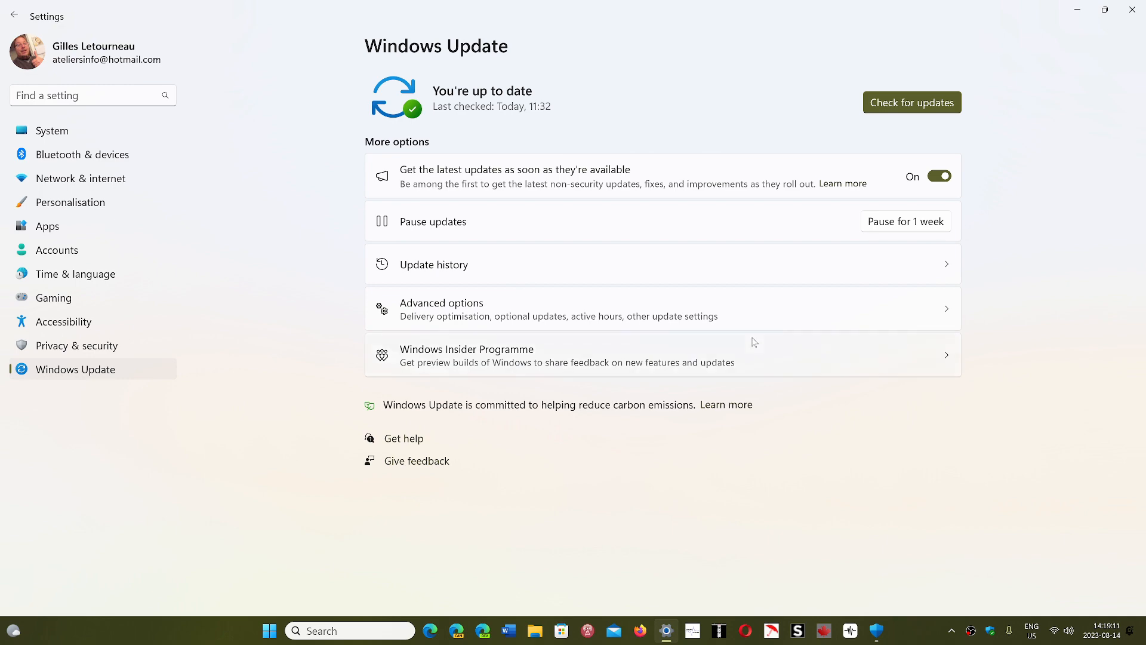
mouse_move(1053, 19)
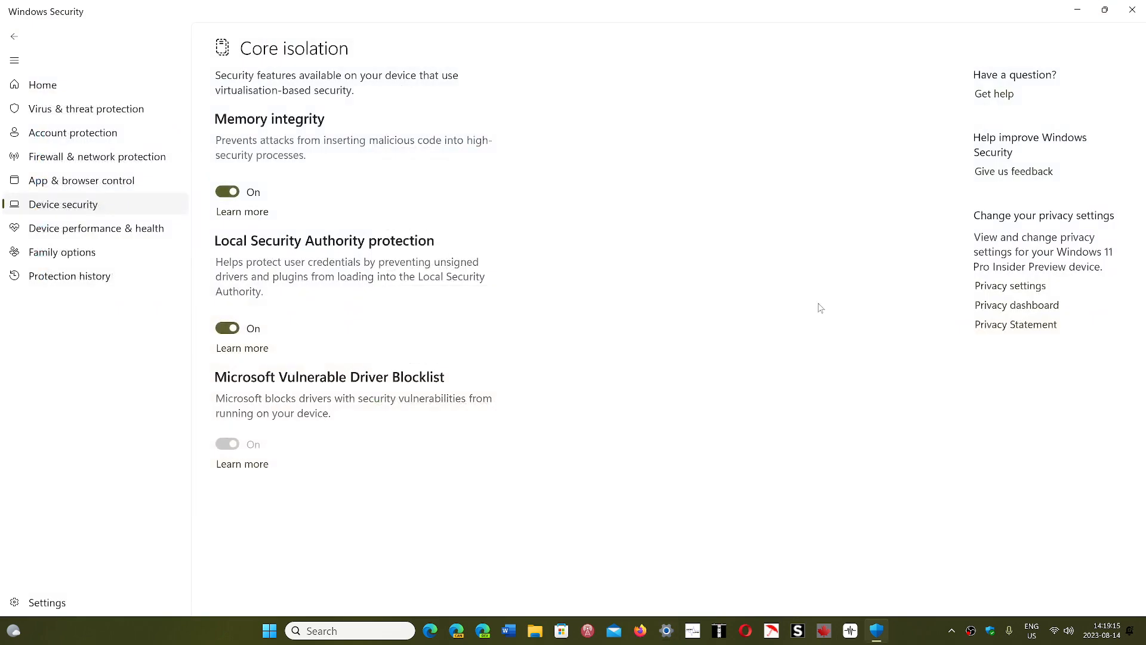
mouse_move(747, 390)
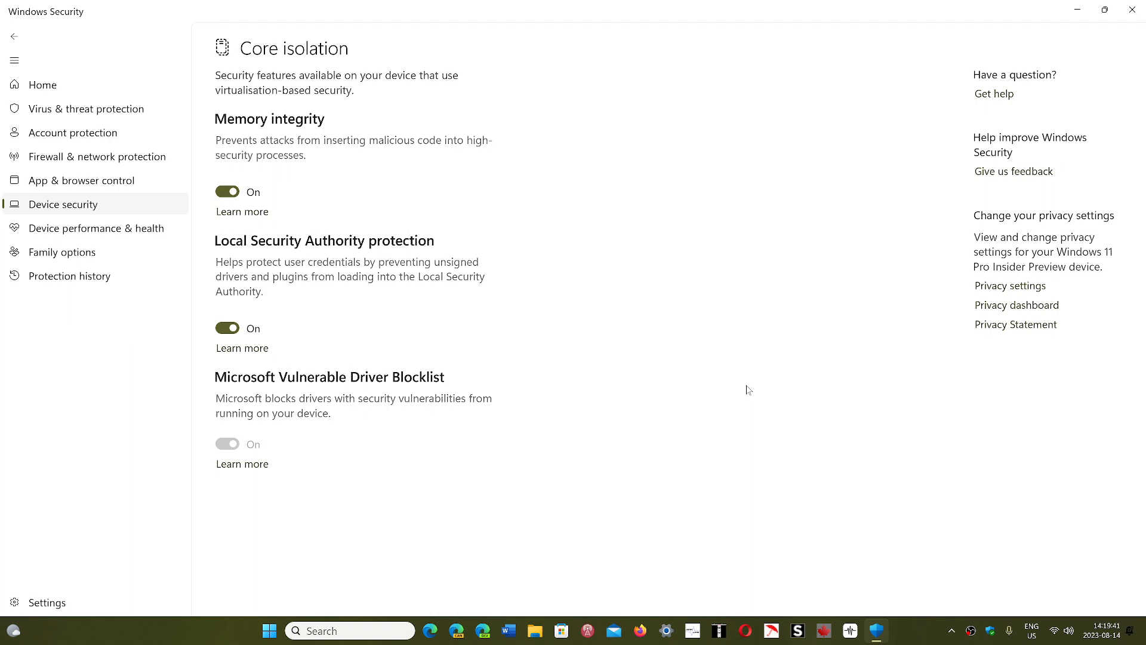
mouse_move(401, 515)
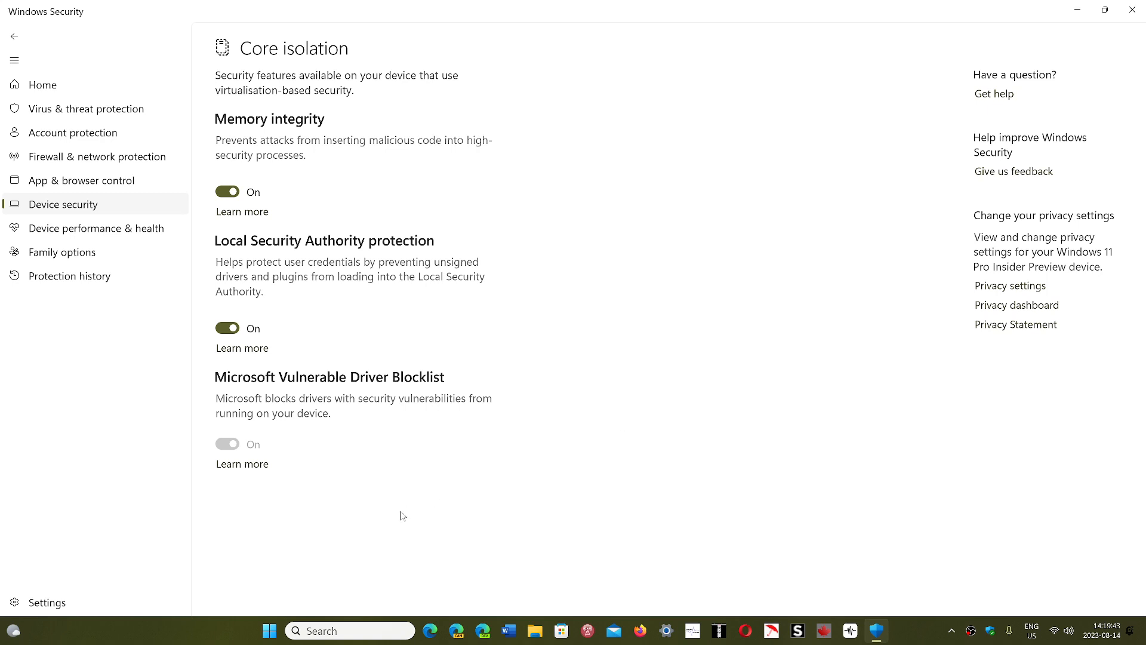
mouse_move(442, 276)
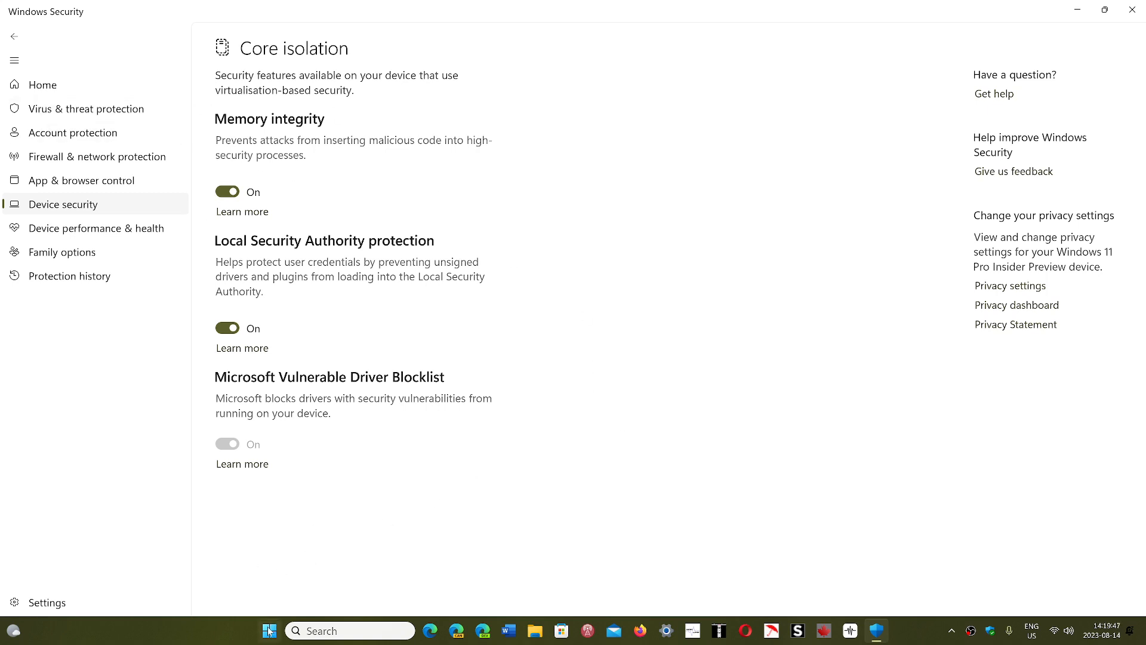
Step: Show a USB Input Device's driver details under Human Interface Devices: Microsoft, version 10.0.25926.1000
right_click(268, 630)
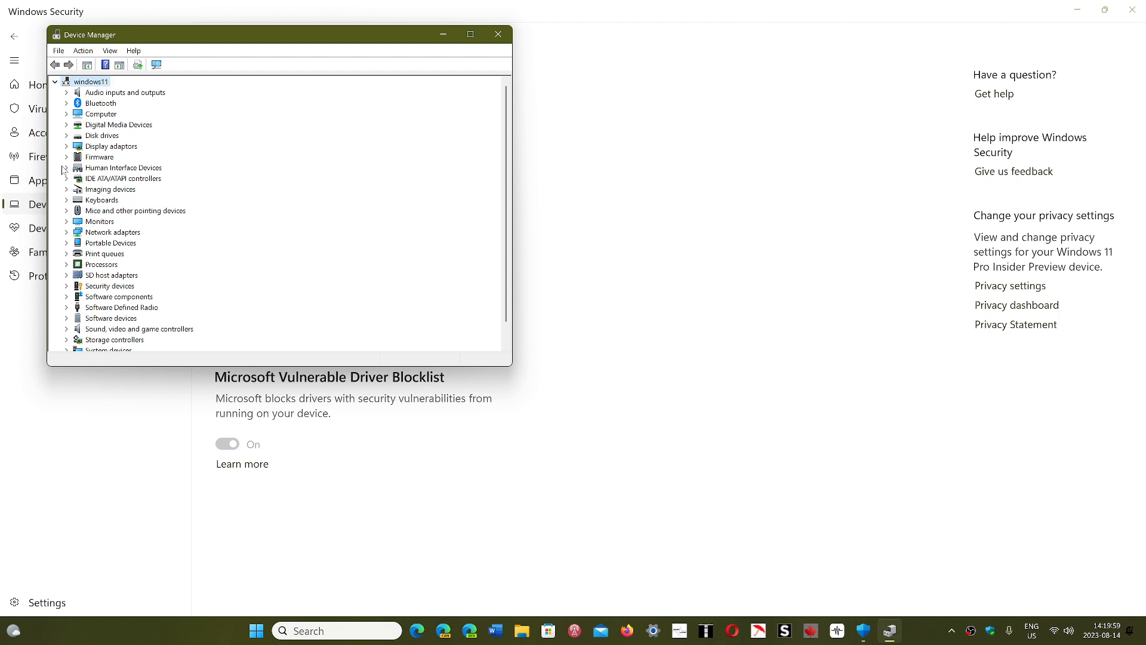
left_click(66, 167)
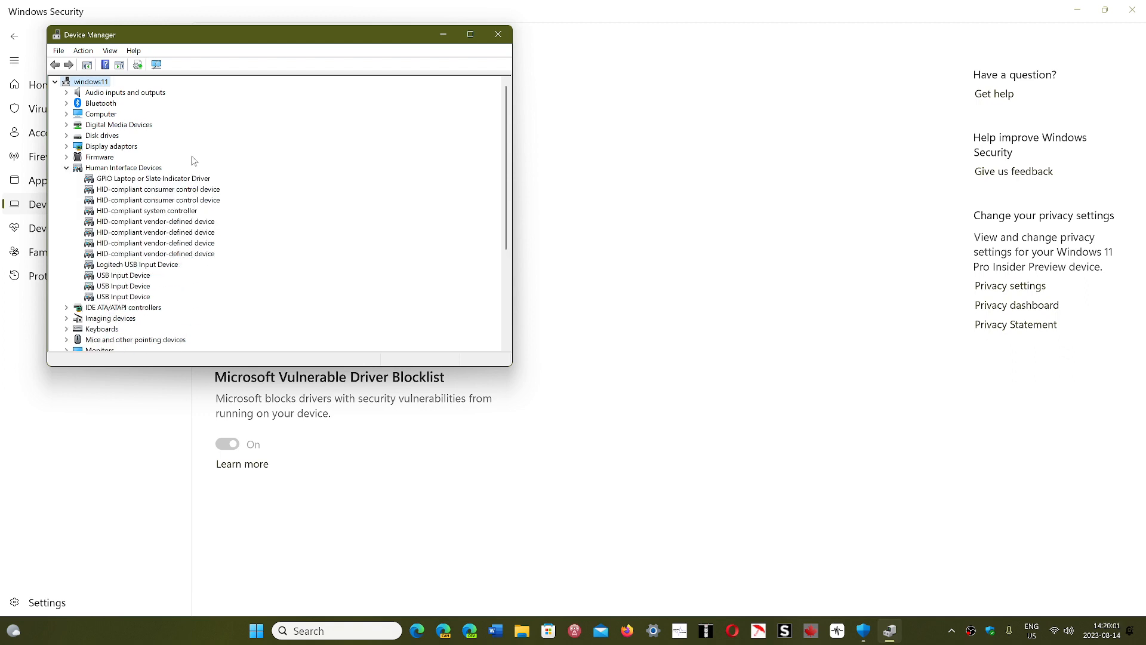
mouse_move(158, 267)
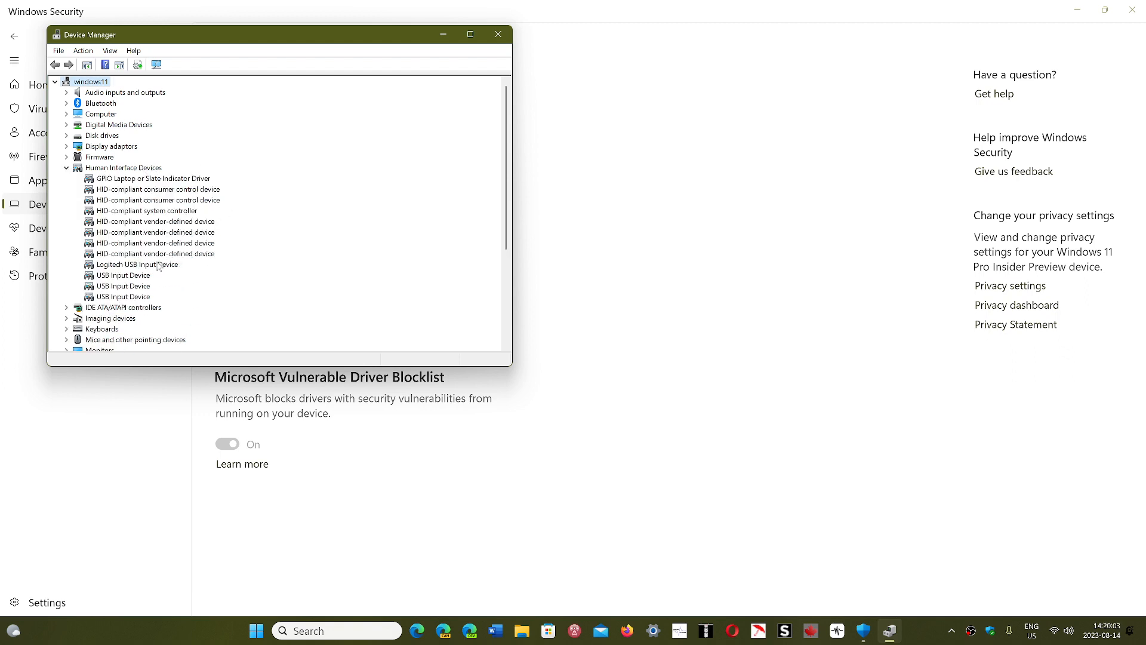
double_click(123, 286)
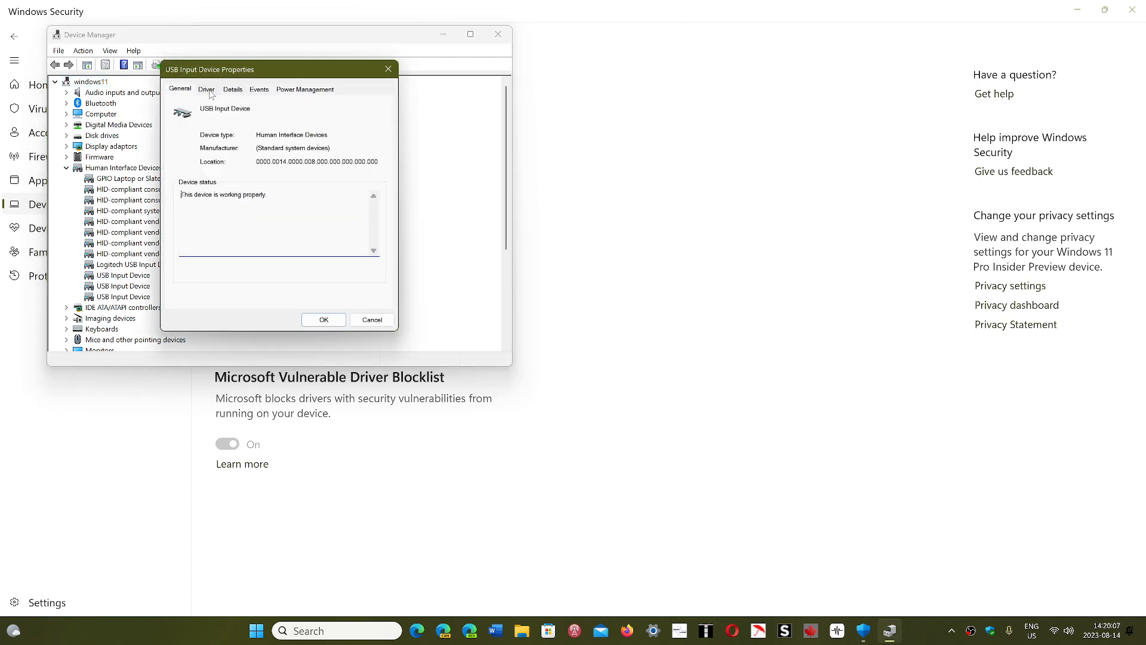
left_click(206, 88)
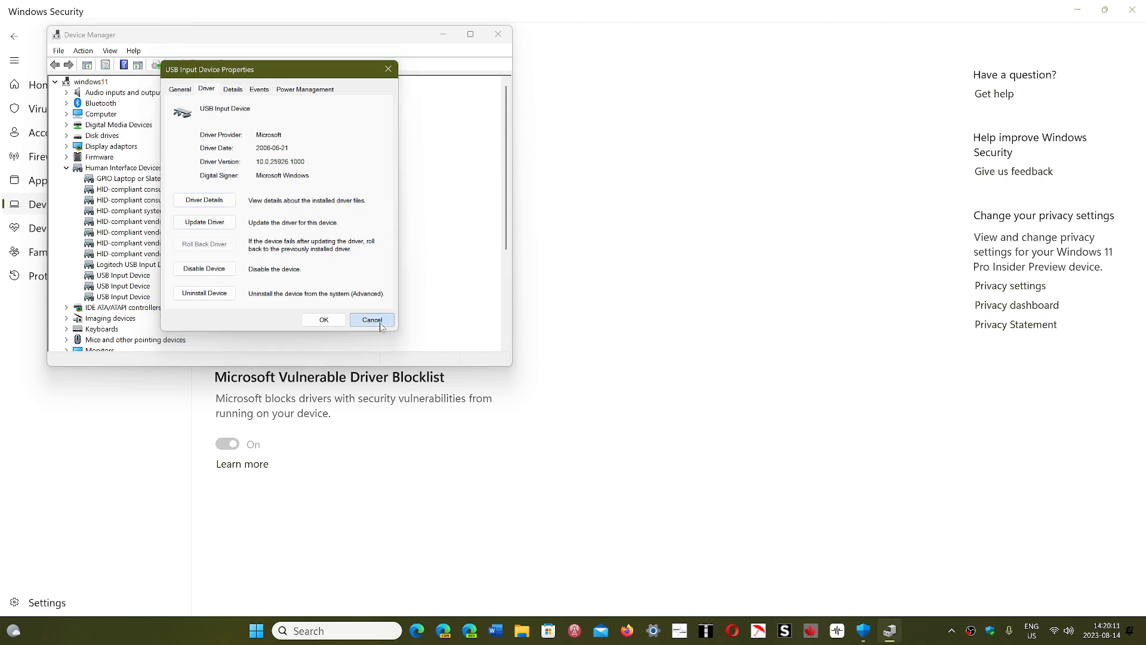
Step: Cancel the device properties dialog and close Windows Security, leaving the desktop
left_click(372, 320)
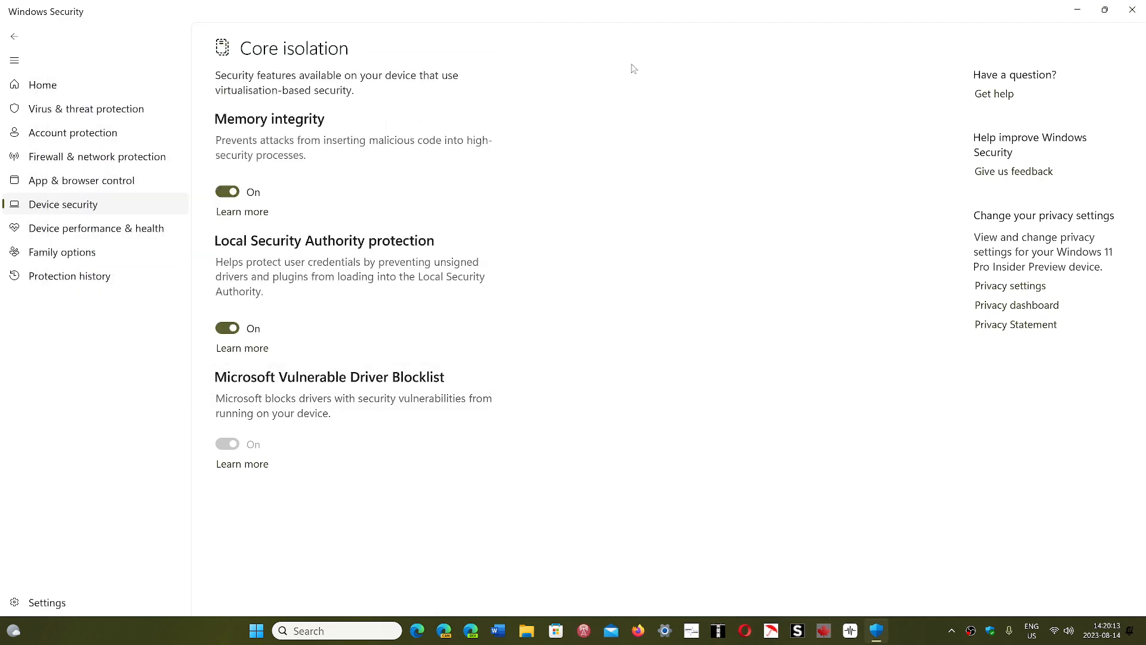
mouse_move(744, 303)
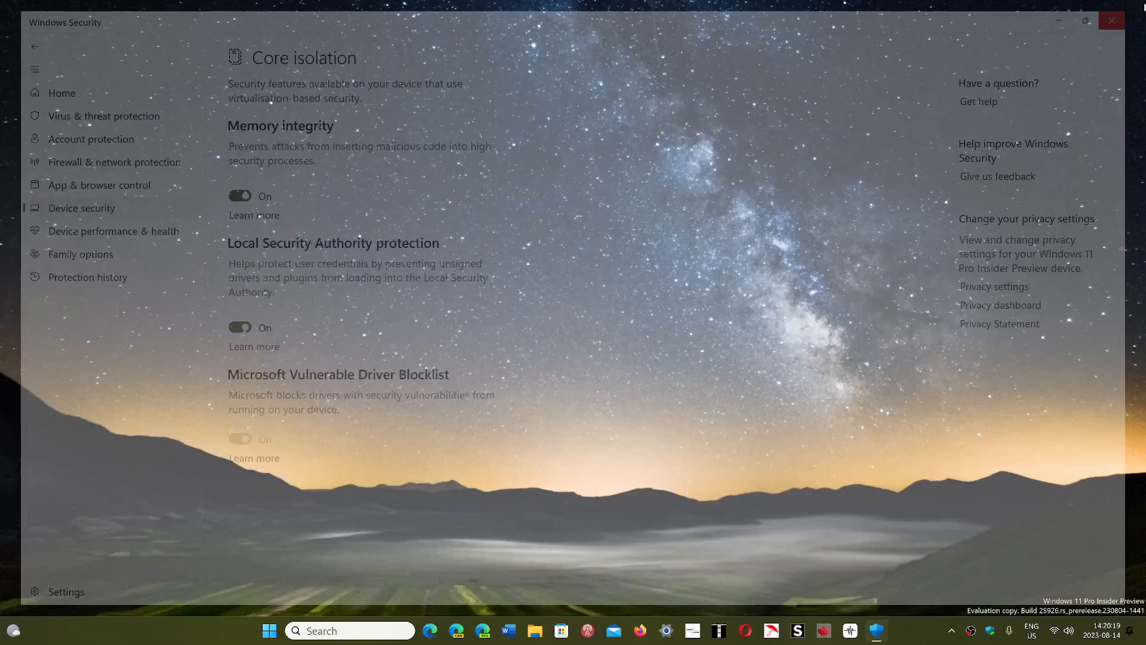
left_click(1111, 20)
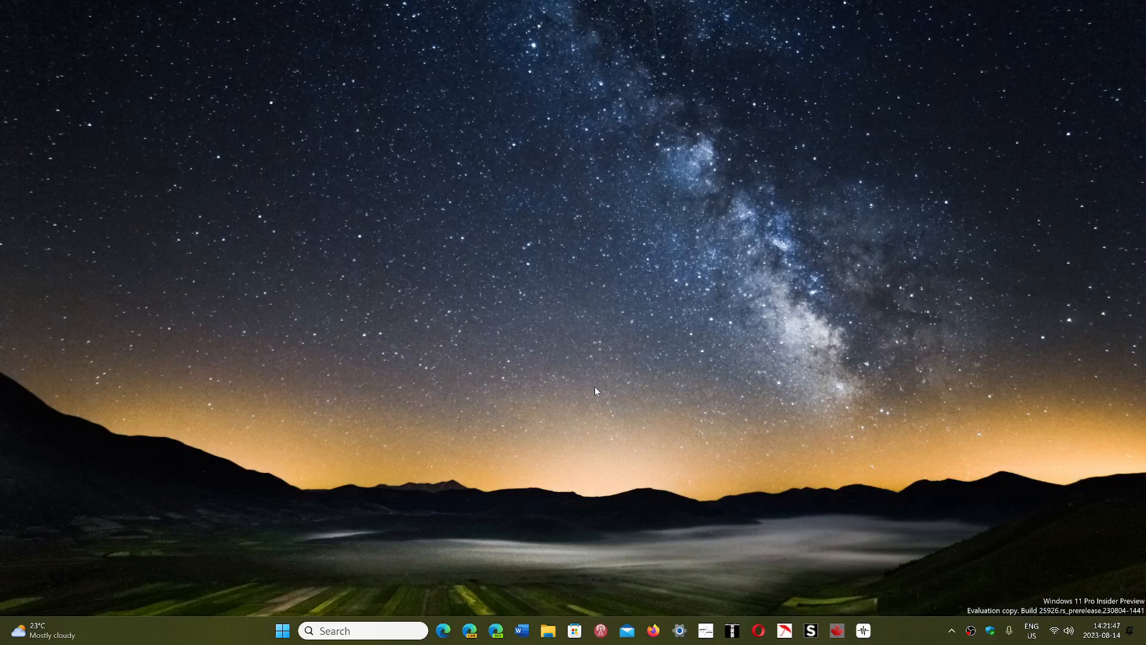
mouse_move(938, 429)
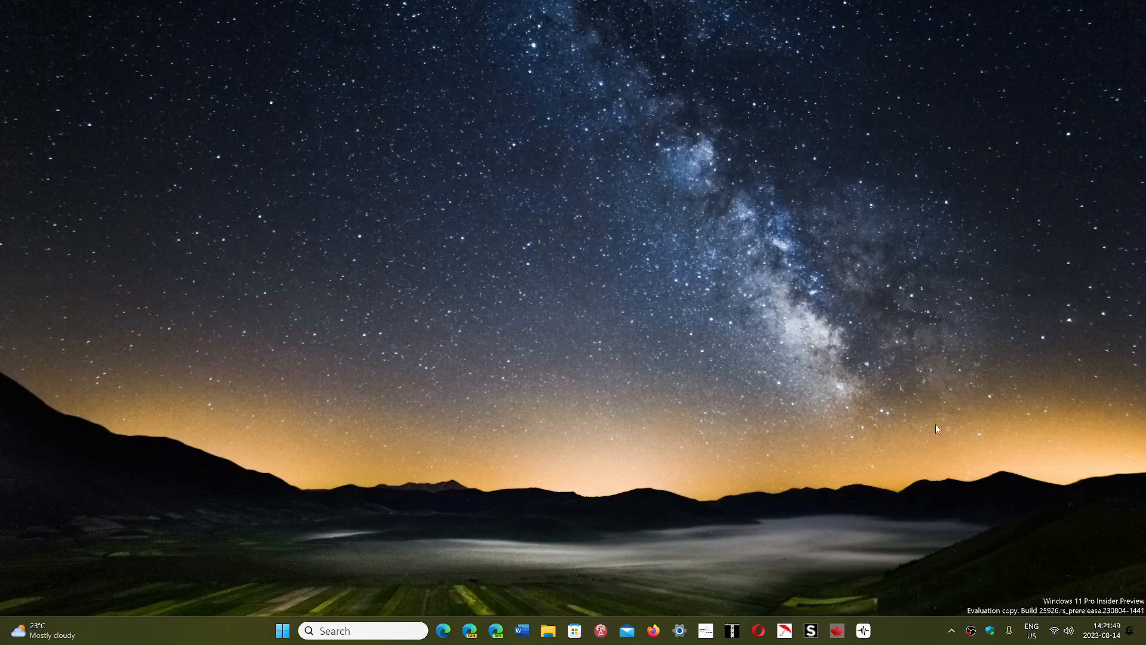
mouse_move(902, 638)
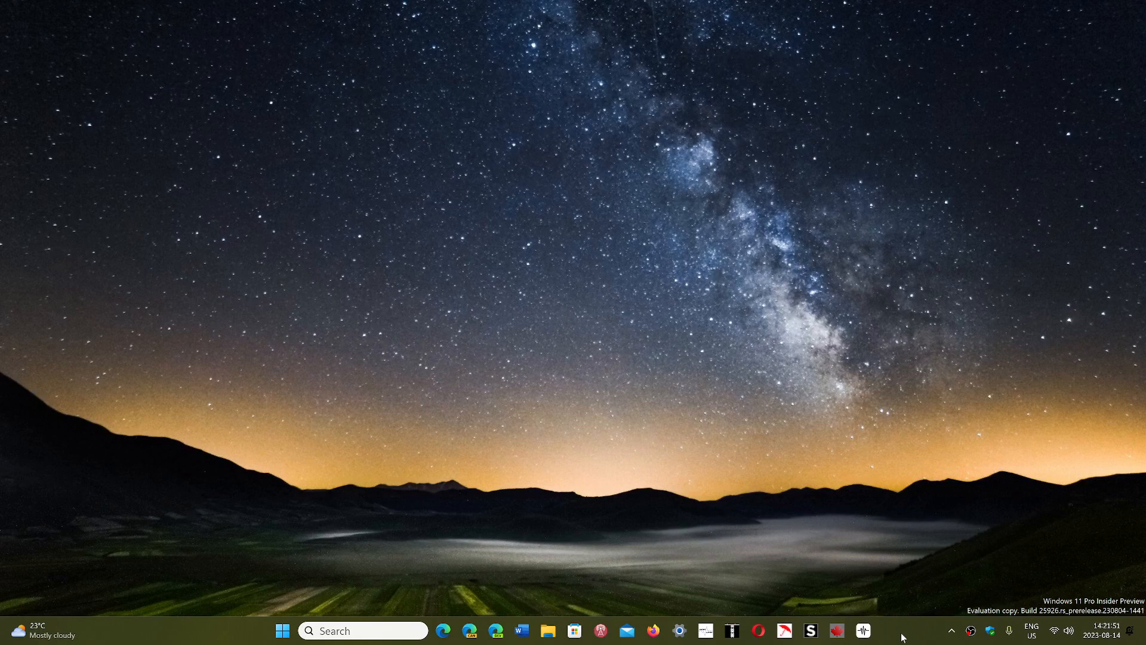